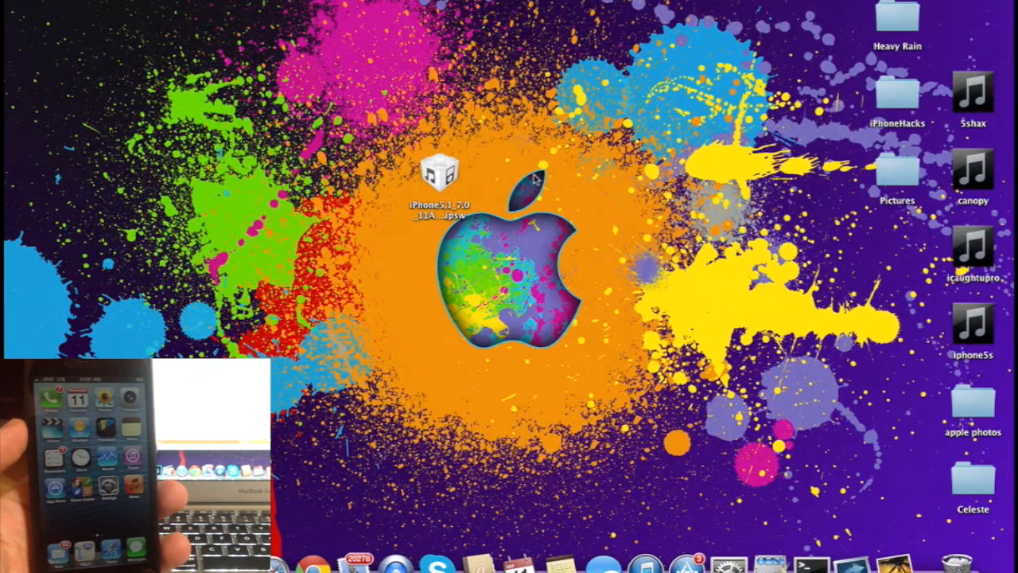
# Launch iTunes and go to the connected iPhone's Summary page
pyautogui.click(645, 564)
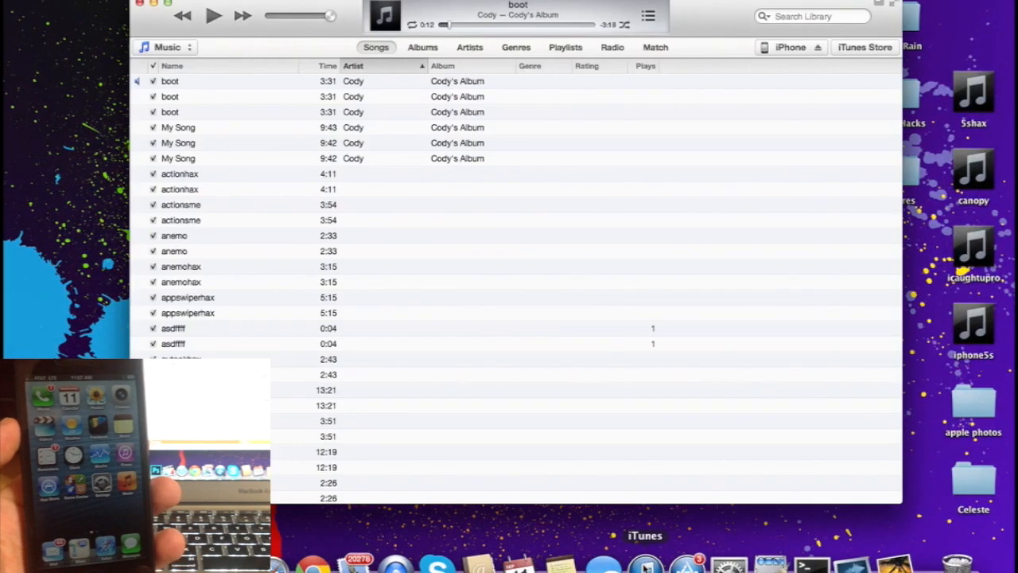
pyautogui.click(789, 47)
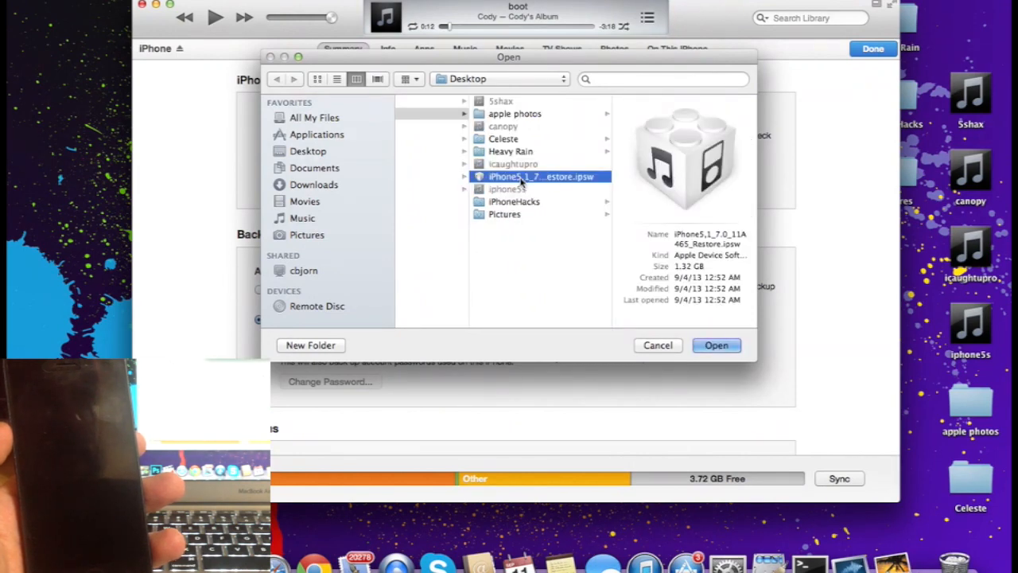
# Select the iPhone5,1_7.0 .ipsw from the Desktop and confirm the iOS 7.0 update
pyautogui.click(715, 344)
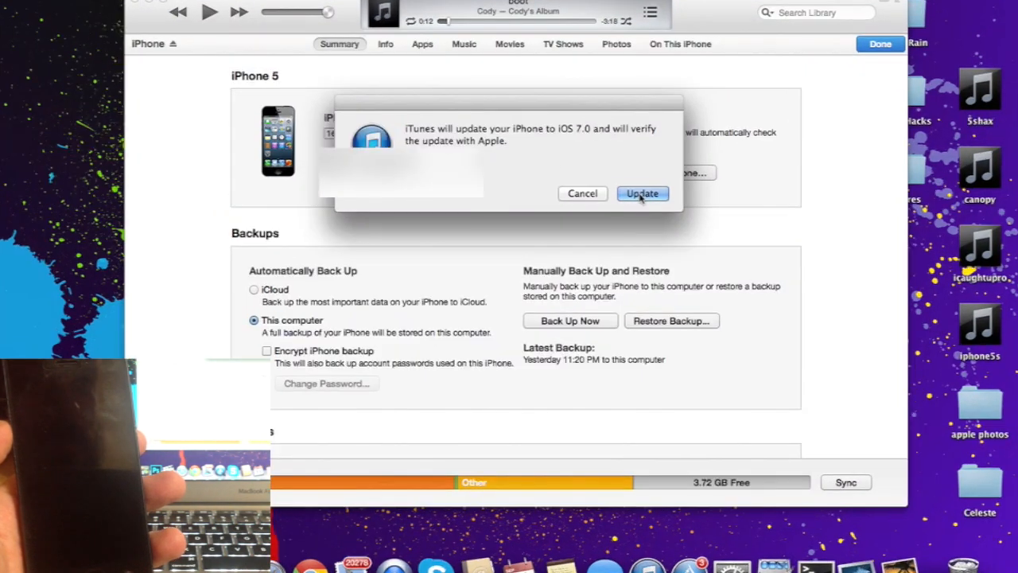
pyautogui.click(643, 194)
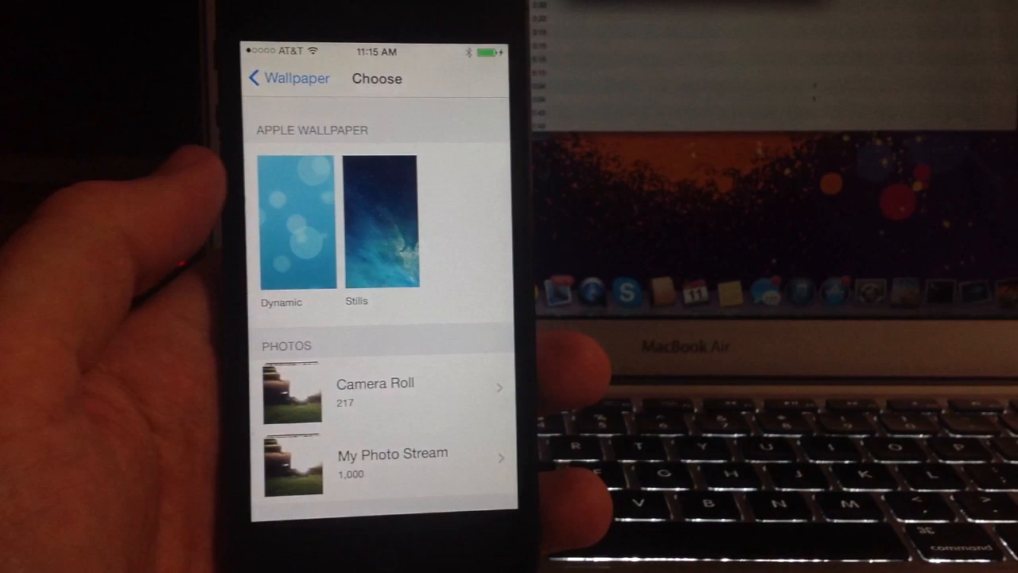
# Choose Stills in the wallpaper picker and scroll through the iOS 7 images
pyautogui.click(382, 221)
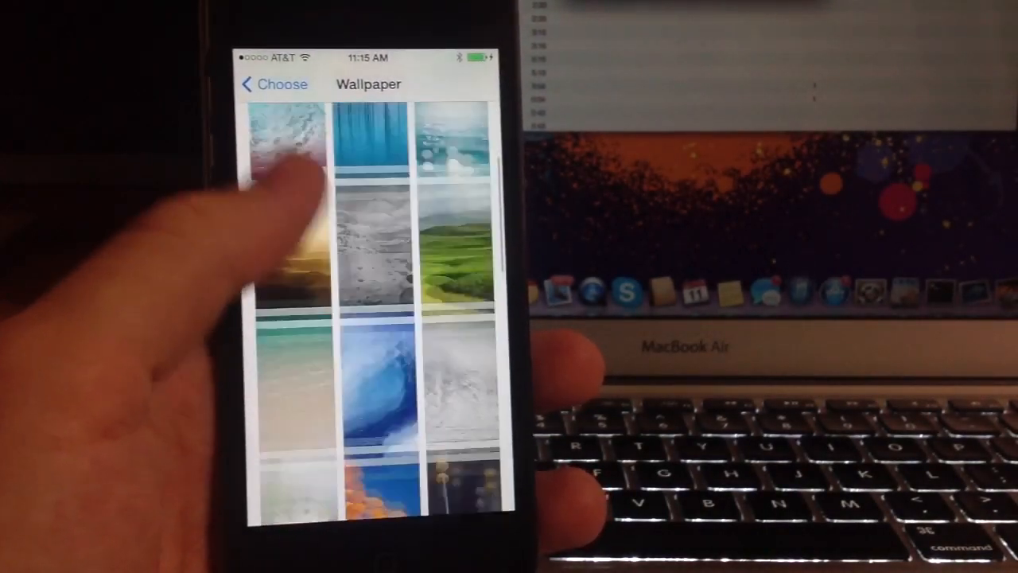
pyautogui.scroll(-3)
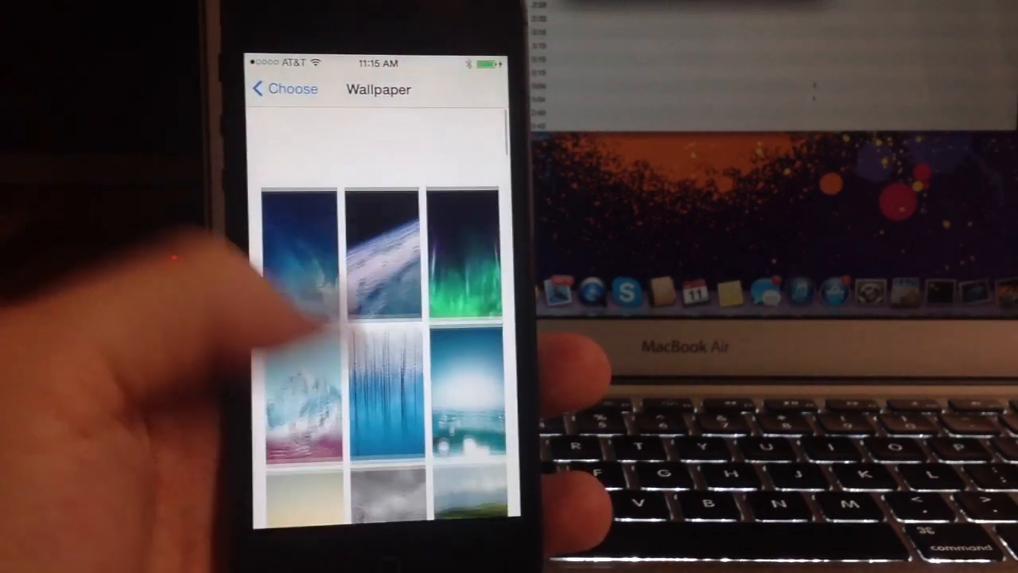